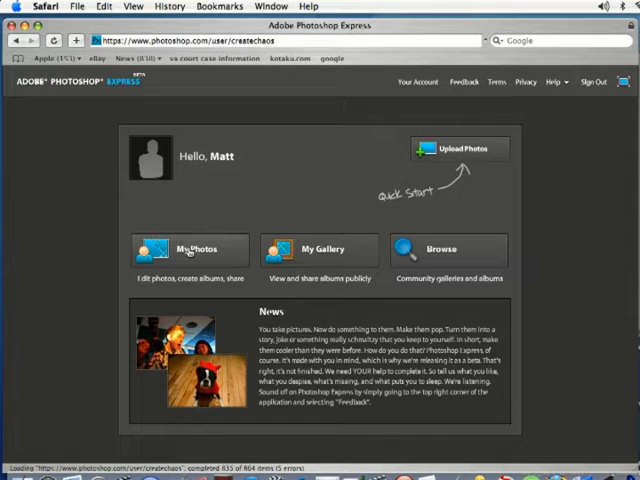
- Go to My Photos, showing the empty library that prompts for a first upload
click(190, 250)
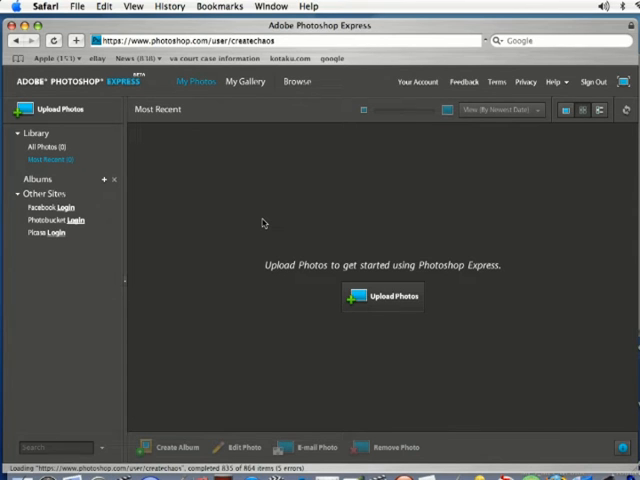
mouse_move(260, 176)
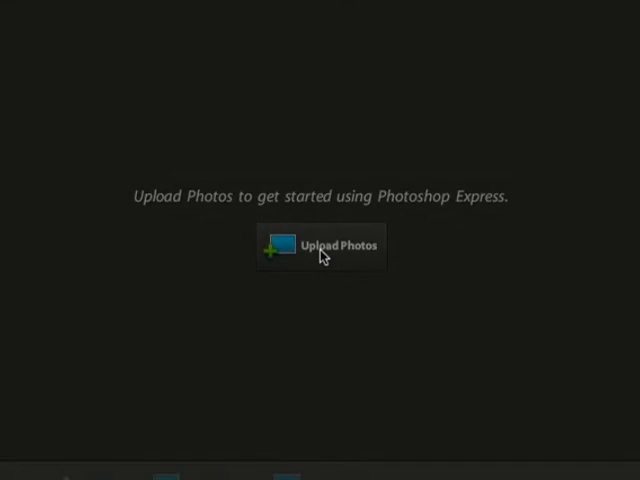
- Start Upload Photos and select P1000628.JPG from the photos folder
click(318, 244)
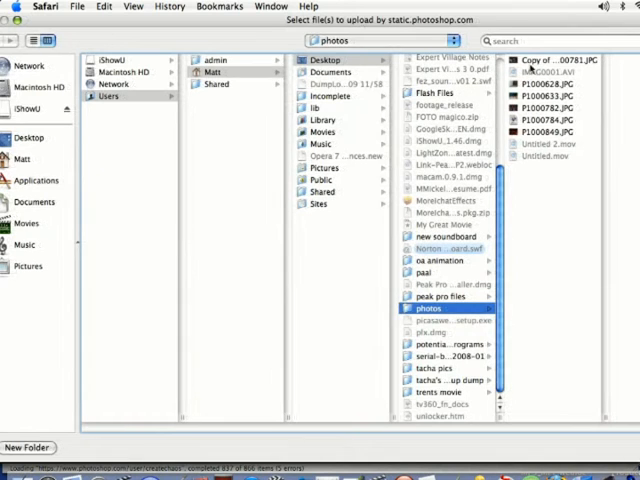
click(552, 84)
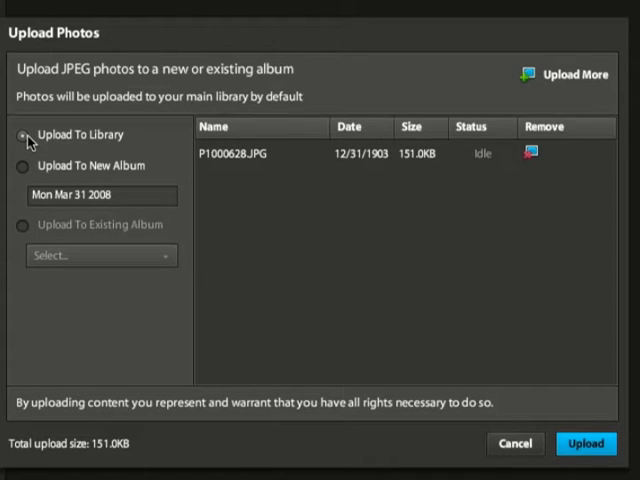
mouse_move(44, 236)
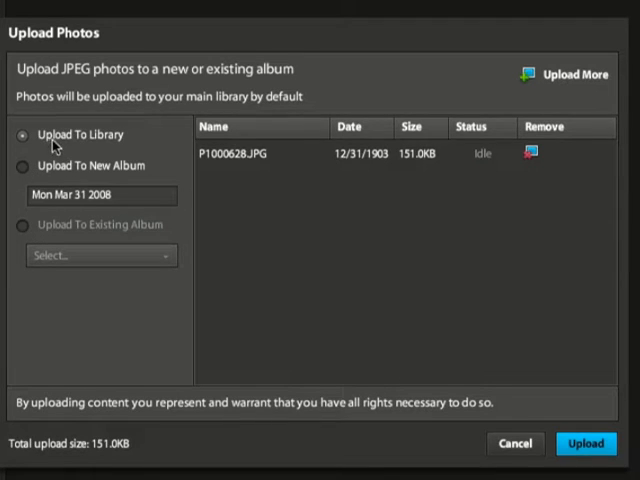
mouse_move(288, 202)
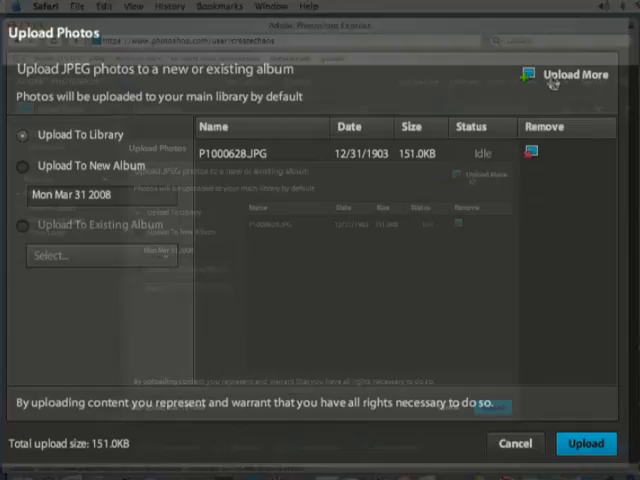
- Use Upload More to queue P1000633.JPG alongside P1000628.JPG
click(574, 74)
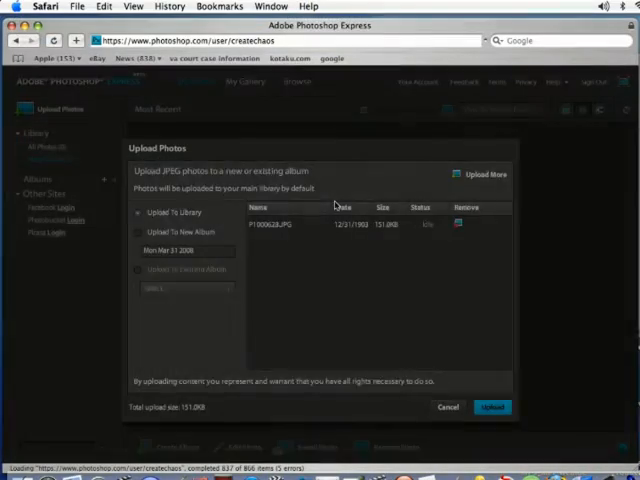
click(484, 174)
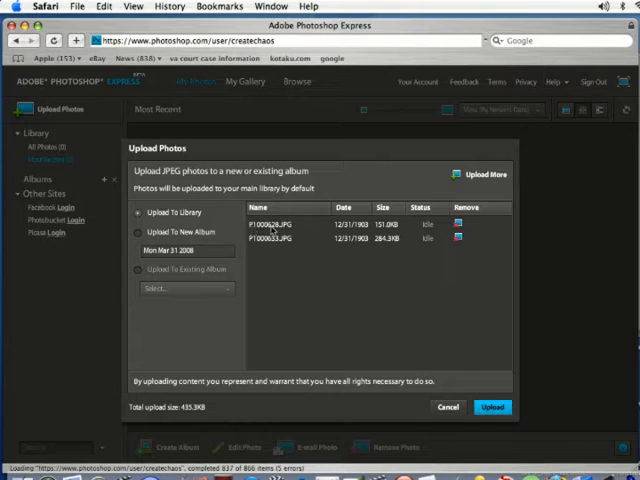
mouse_move(272, 276)
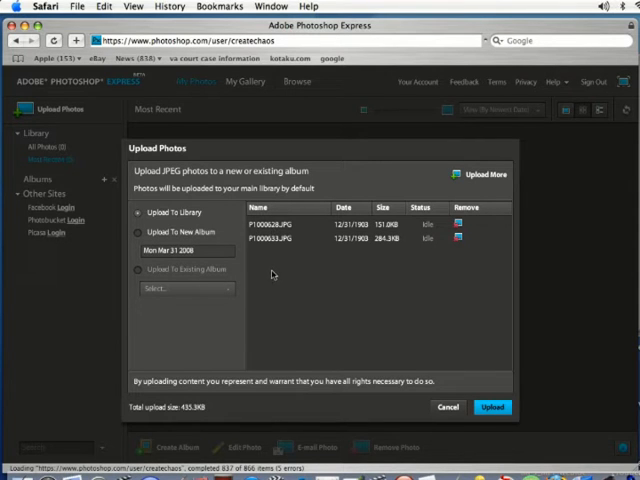
mouse_move(344, 316)
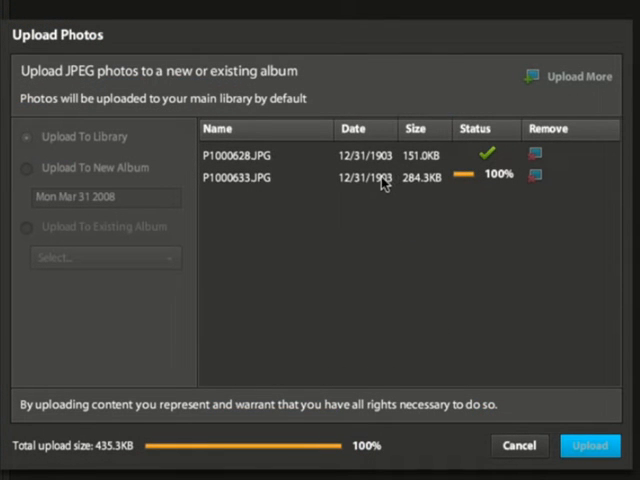
mouse_move(288, 260)
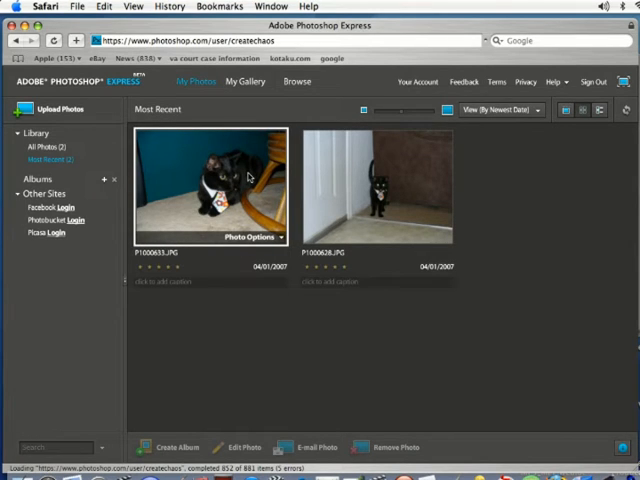
mouse_move(556, 212)
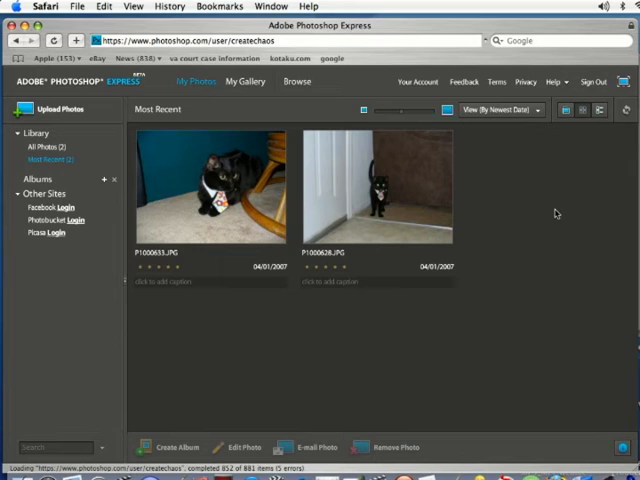
mouse_move(210, 184)
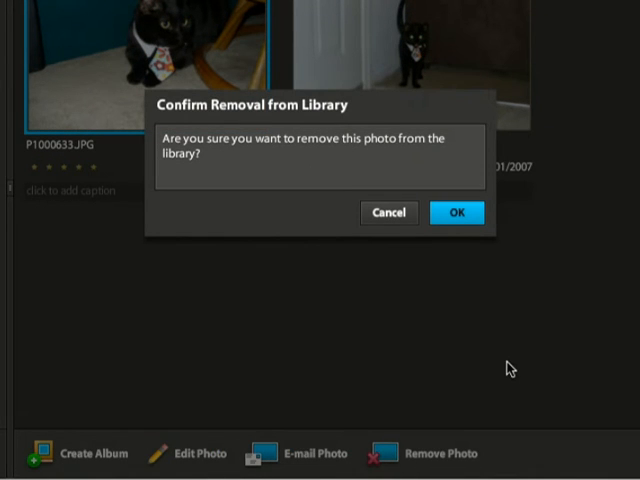
mouse_move(296, 196)
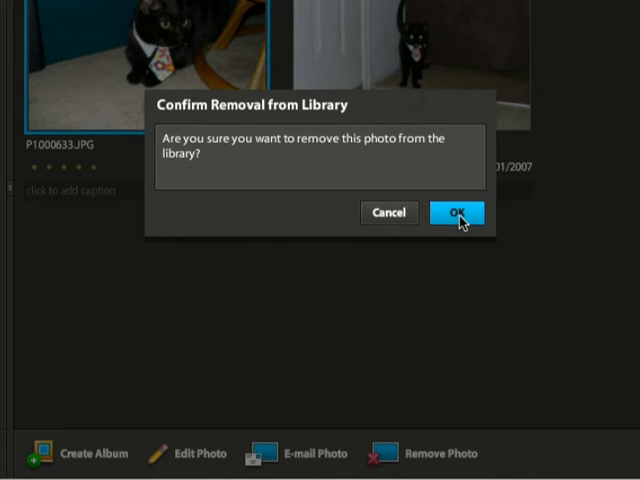
- Confirm removal of P1000633.JPG, leaving the cat-by-the-door photo
click(456, 212)
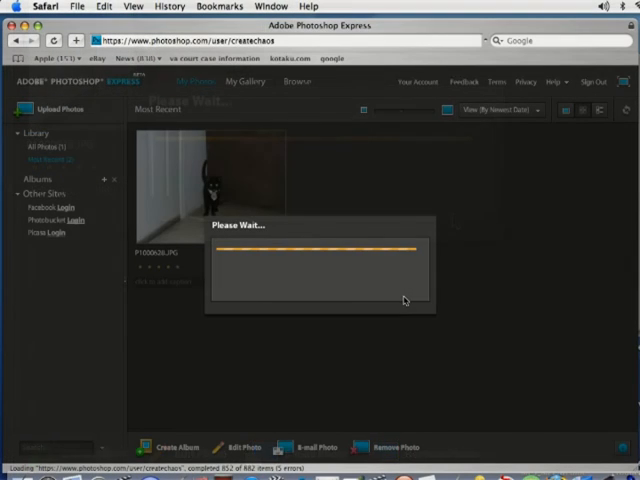